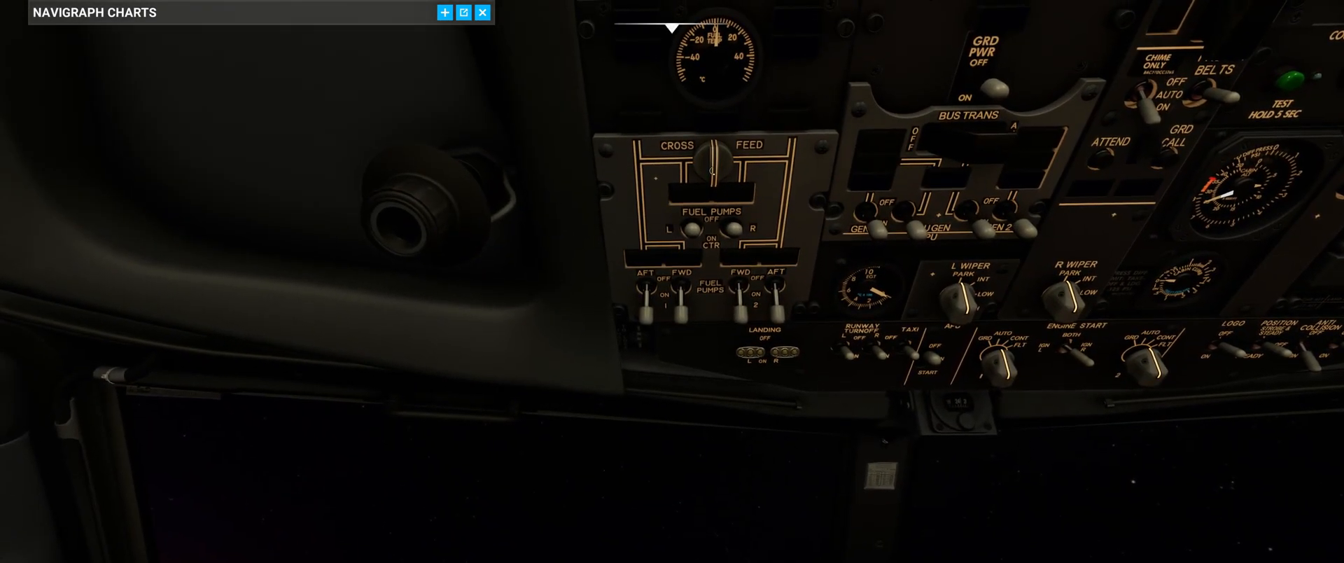
# Rotate the CROSSFEED selector to open and confirm the VALVE OPEN indication.
pyautogui.click(707, 166)
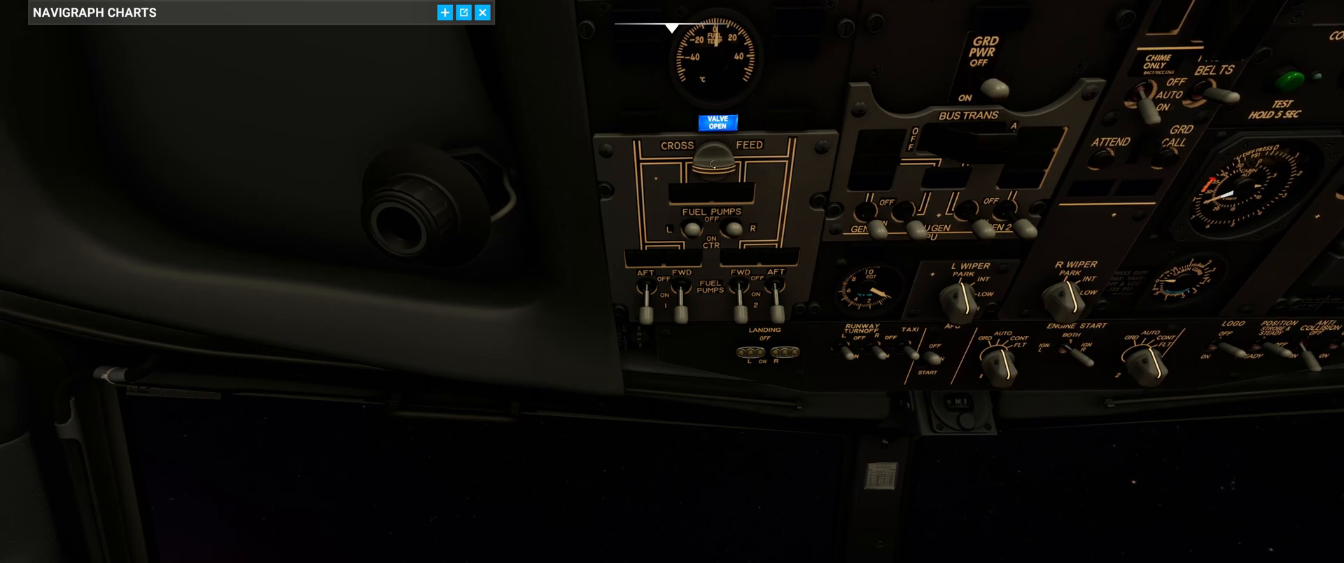
pyautogui.click(715, 164)
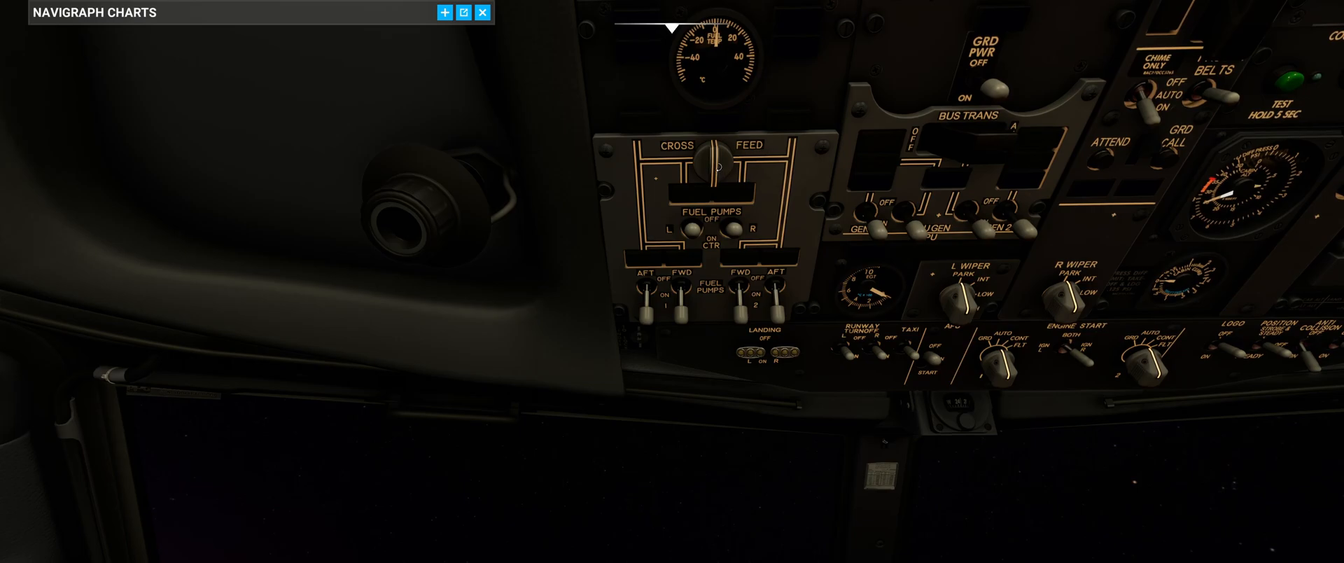
pyautogui.click(712, 167)
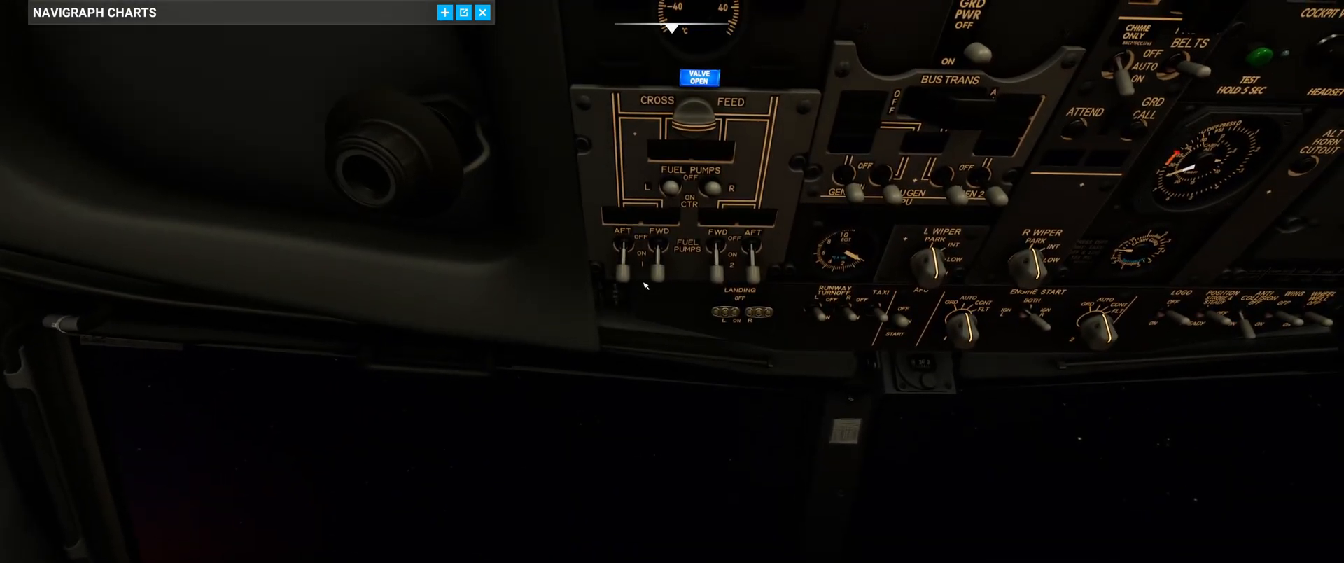
# Switch the left AFT and FWD fuel pumps OFF so the engines draw from the heavier tank.
pyautogui.click(620, 248)
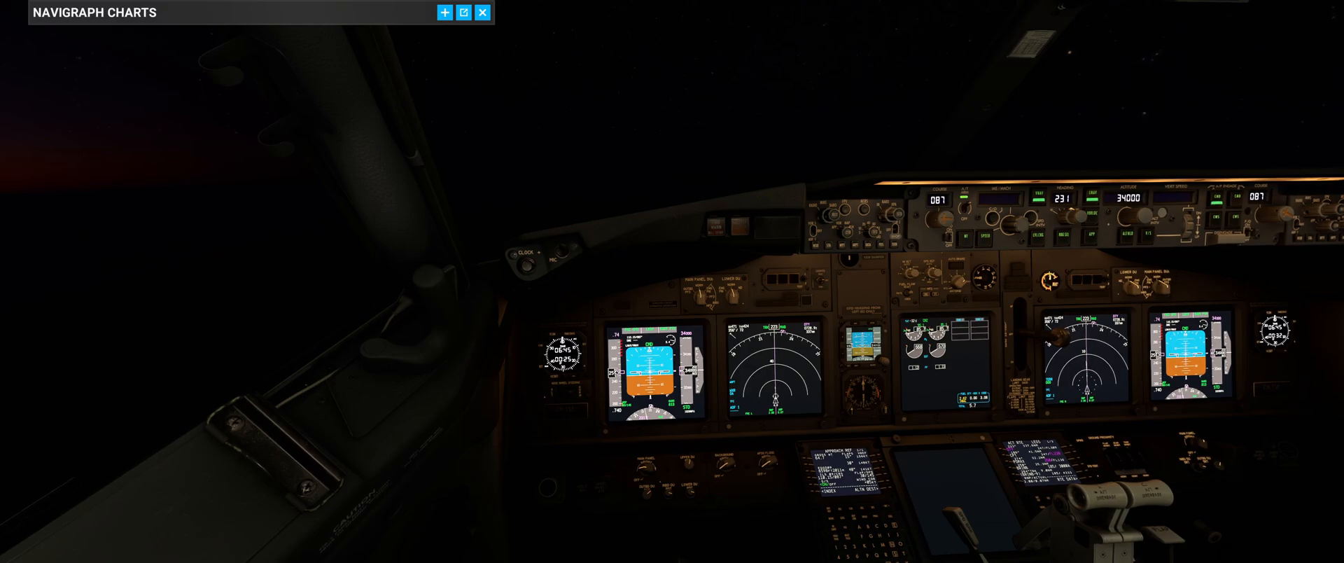
pyautogui.click(443, 12)
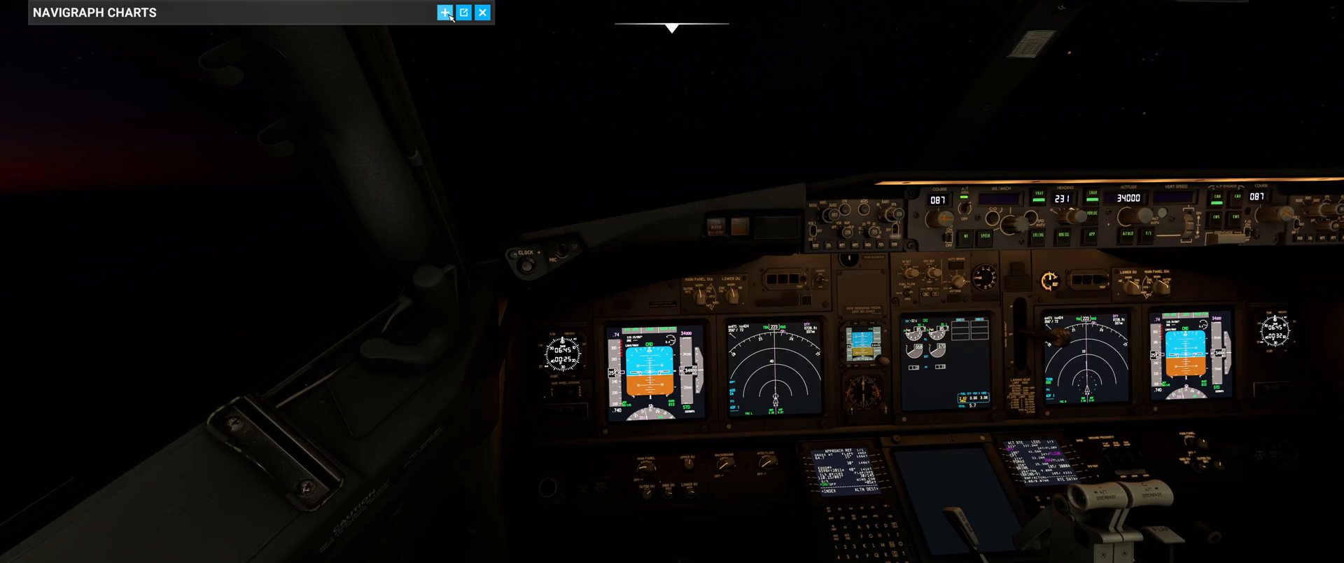
pyautogui.click(464, 13)
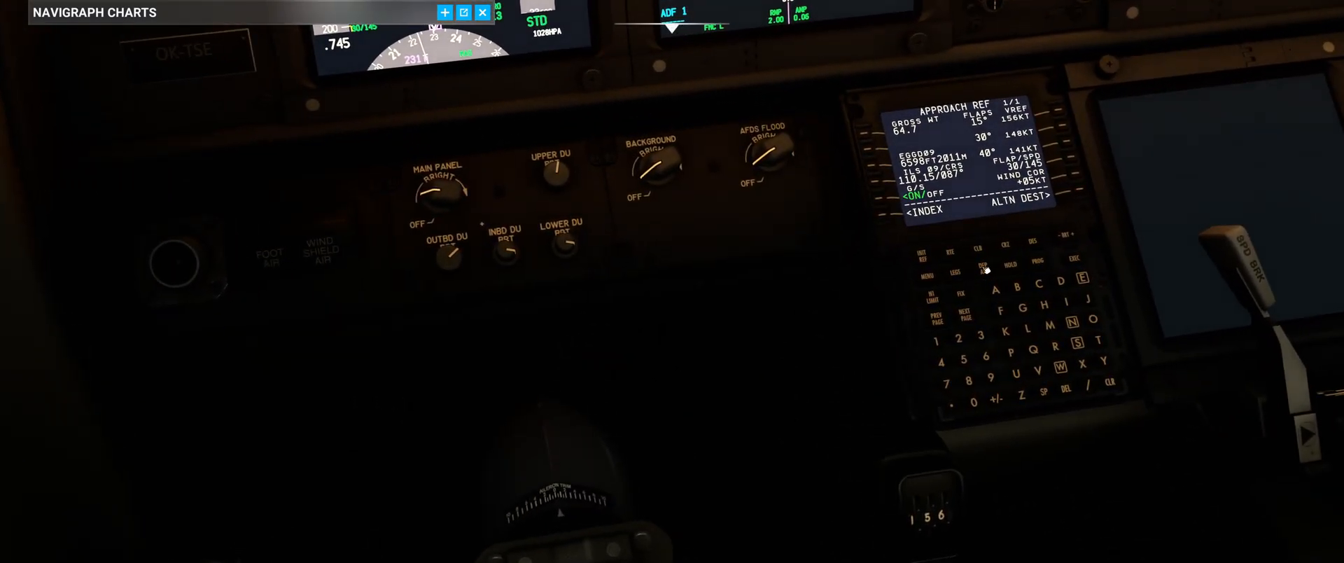
# Display the ACT RTE LEGS page on the FMC/CDU.
pyautogui.click(954, 273)
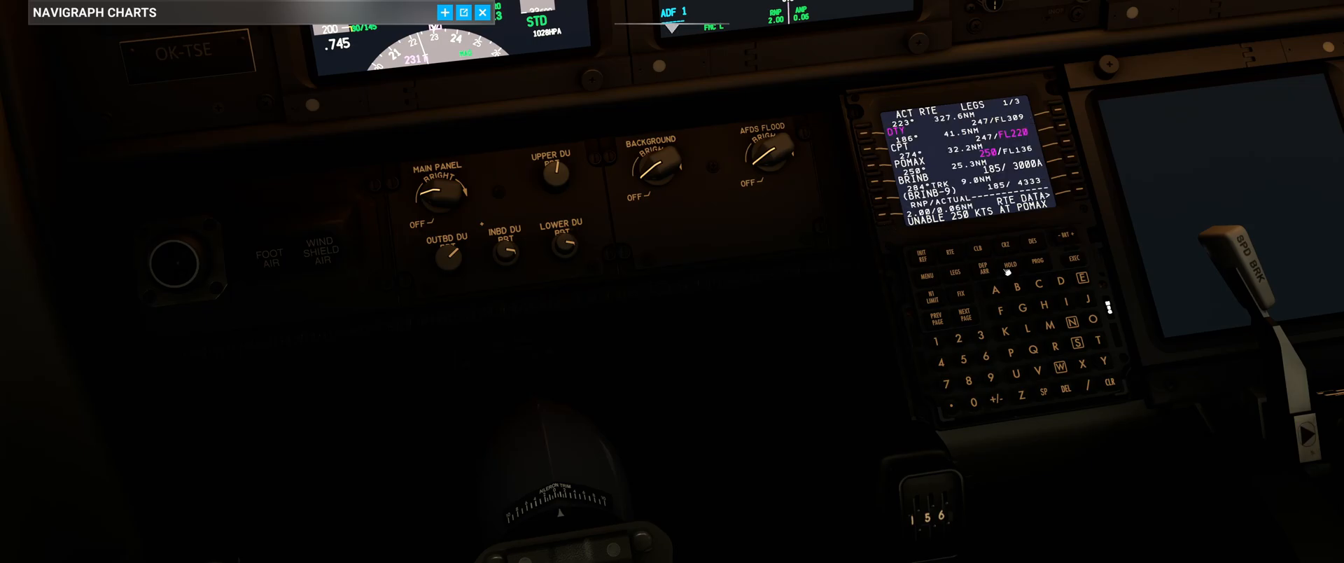
pyautogui.click(1109, 384)
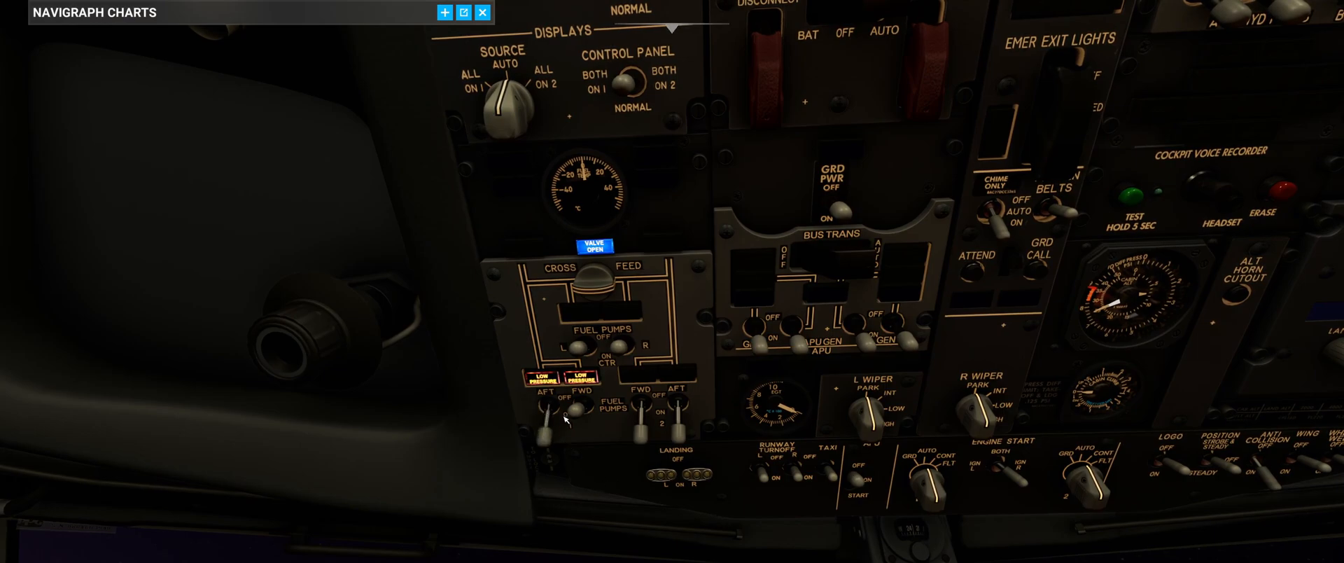
# Switch the left AFT and FWD fuel pumps back ON, clearing the LOW PRESSURE lights.
pyautogui.click(564, 408)
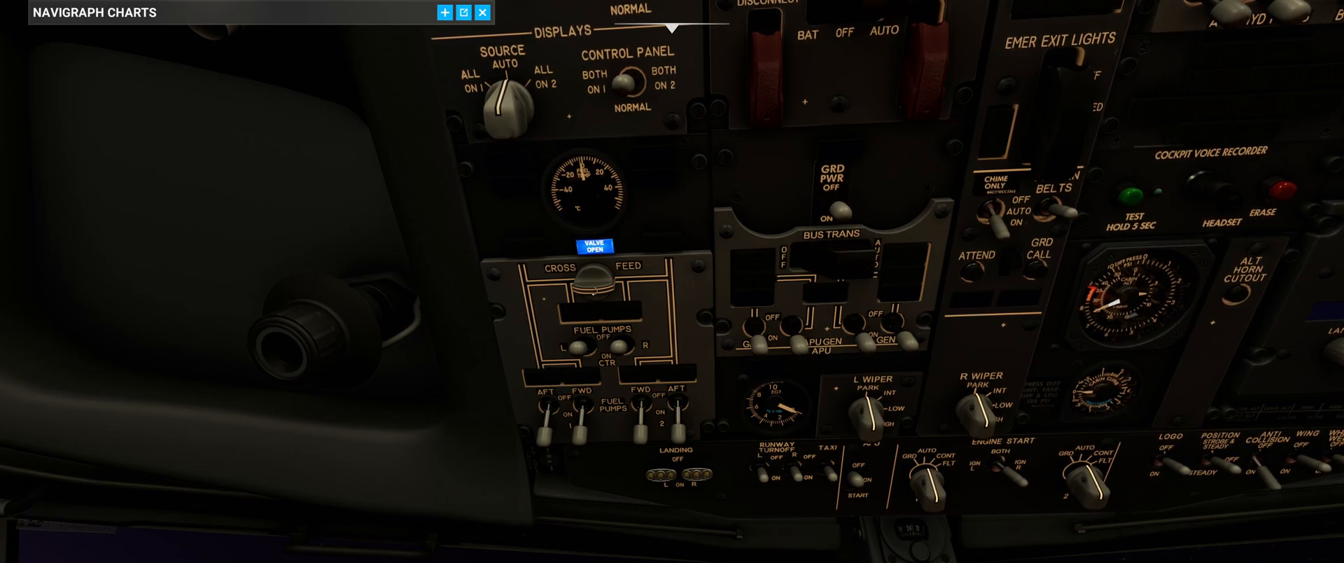
# Rotate the CROSSFEED selector back to closed now that the tanks are balanced.
pyautogui.click(589, 287)
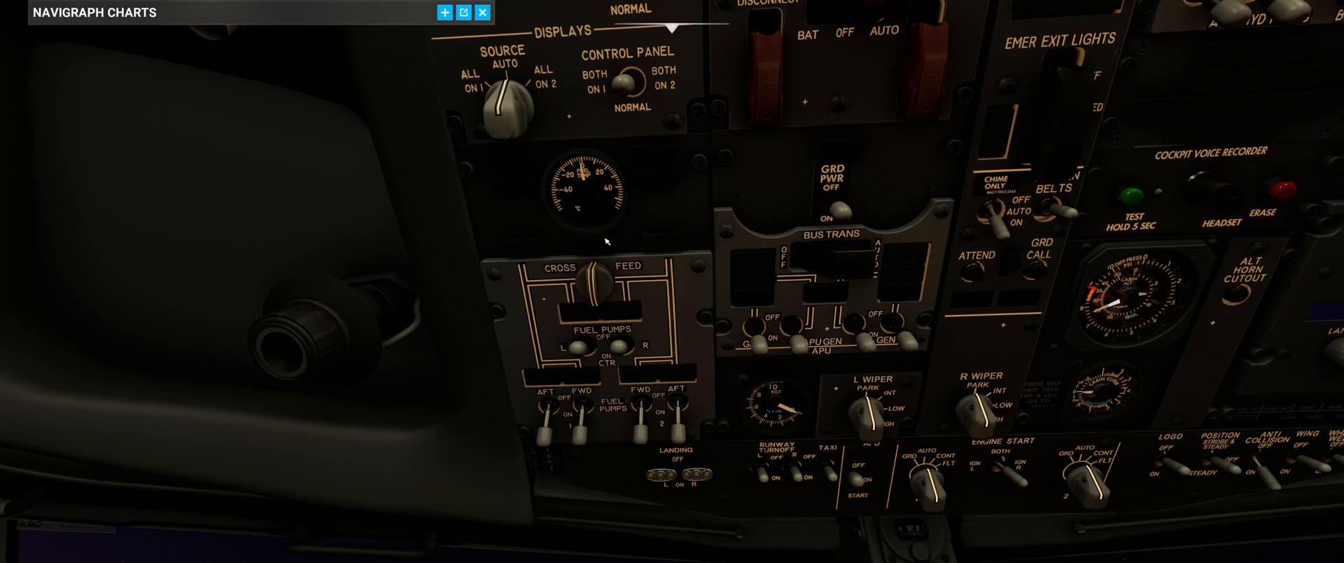
pyautogui.moveTo(610, 255)
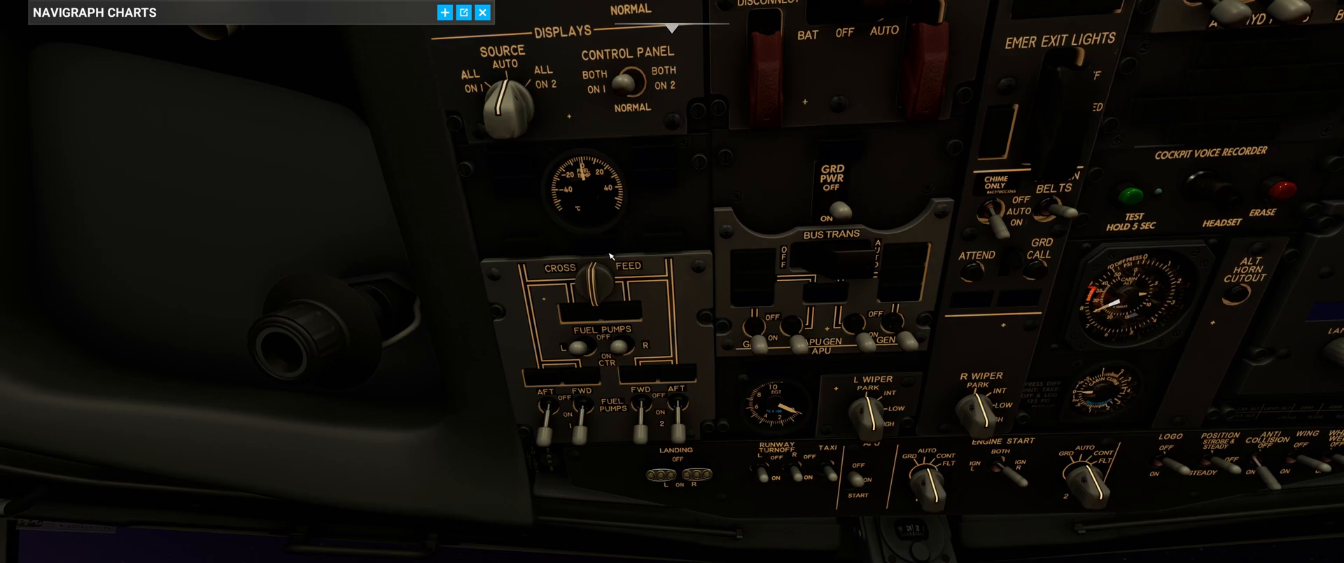